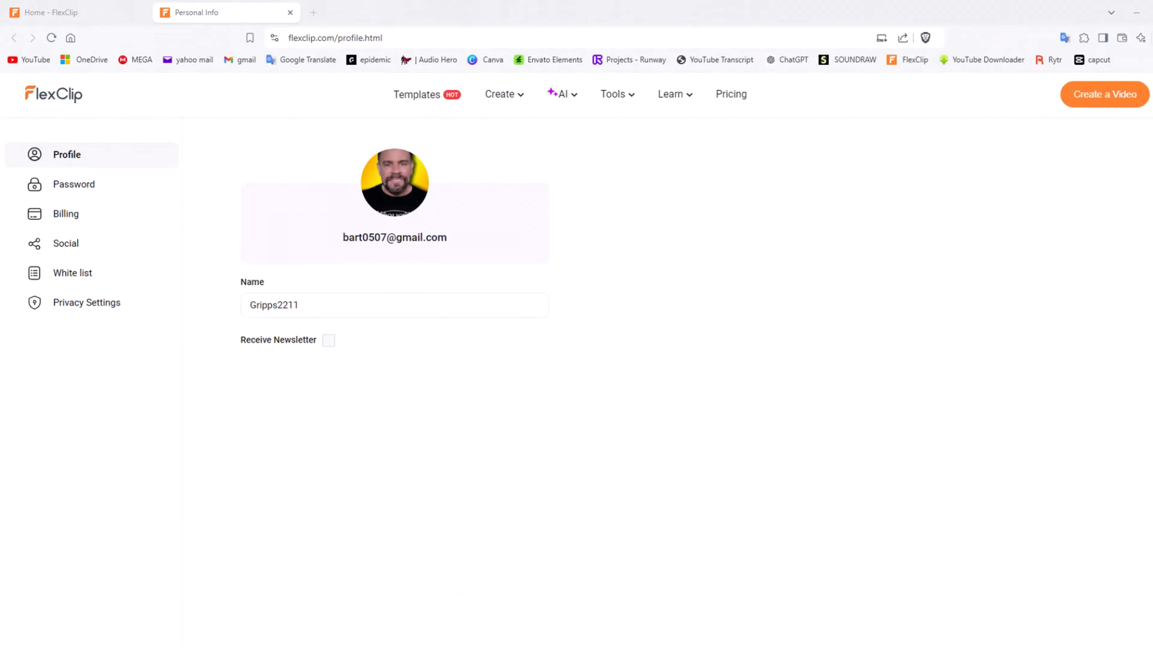
Step: Browse the Tools page down past Popular Tools to the AI Vocal Remover card
click(560, 94)
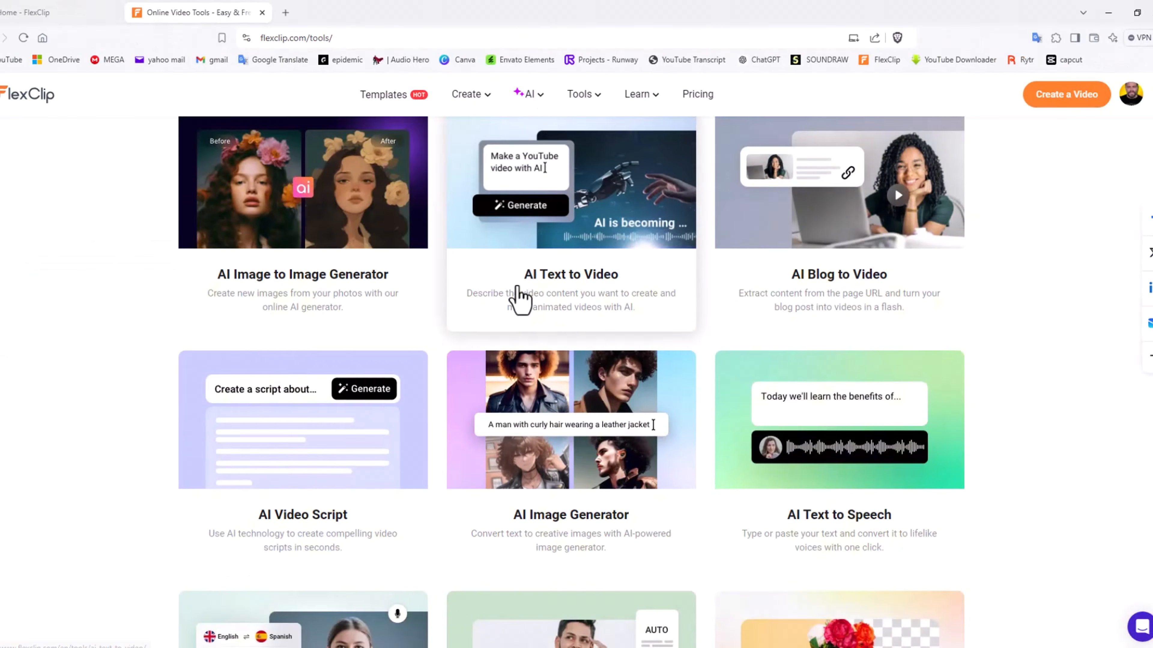
scroll(down, 3)
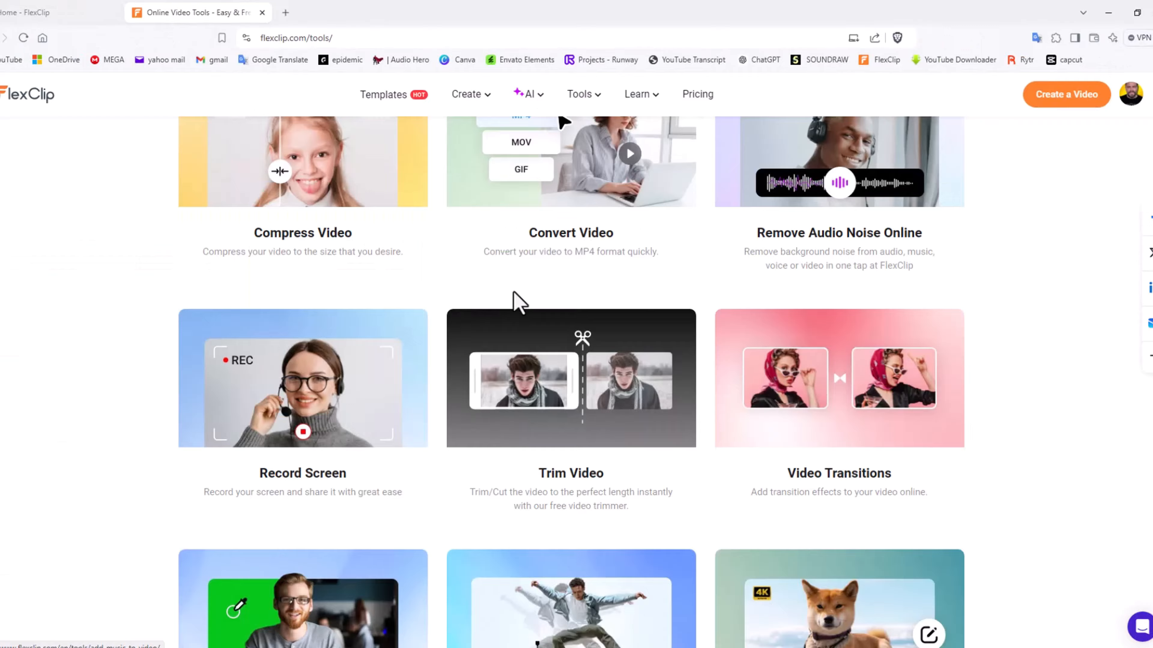
scroll(down, 3)
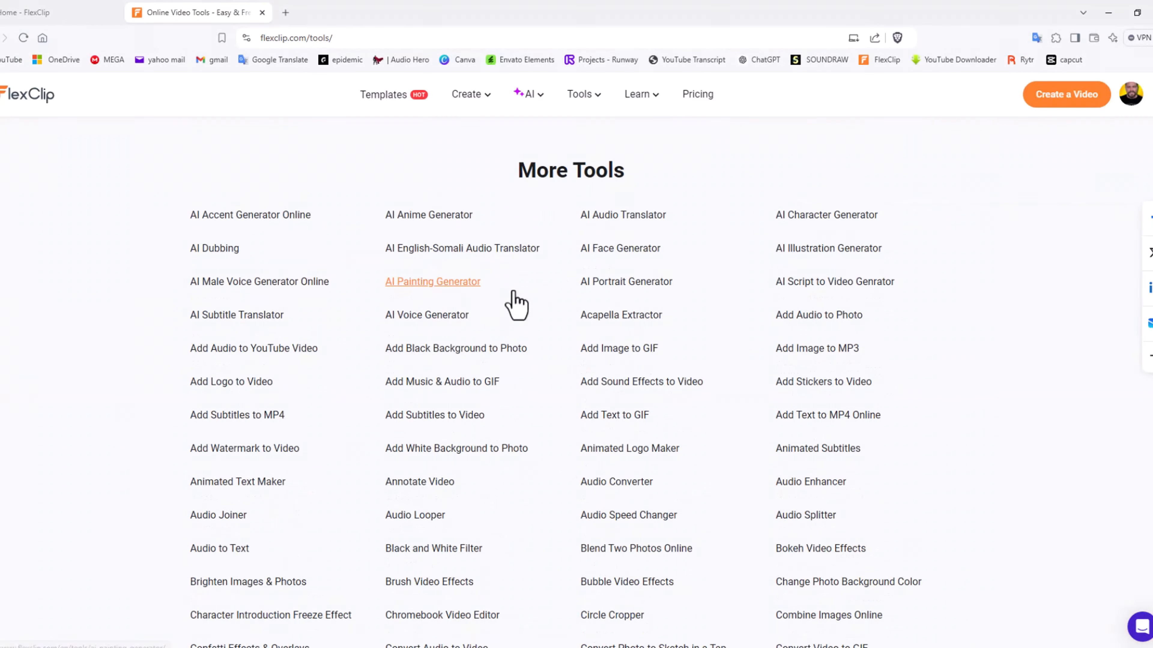
scroll(down, 3)
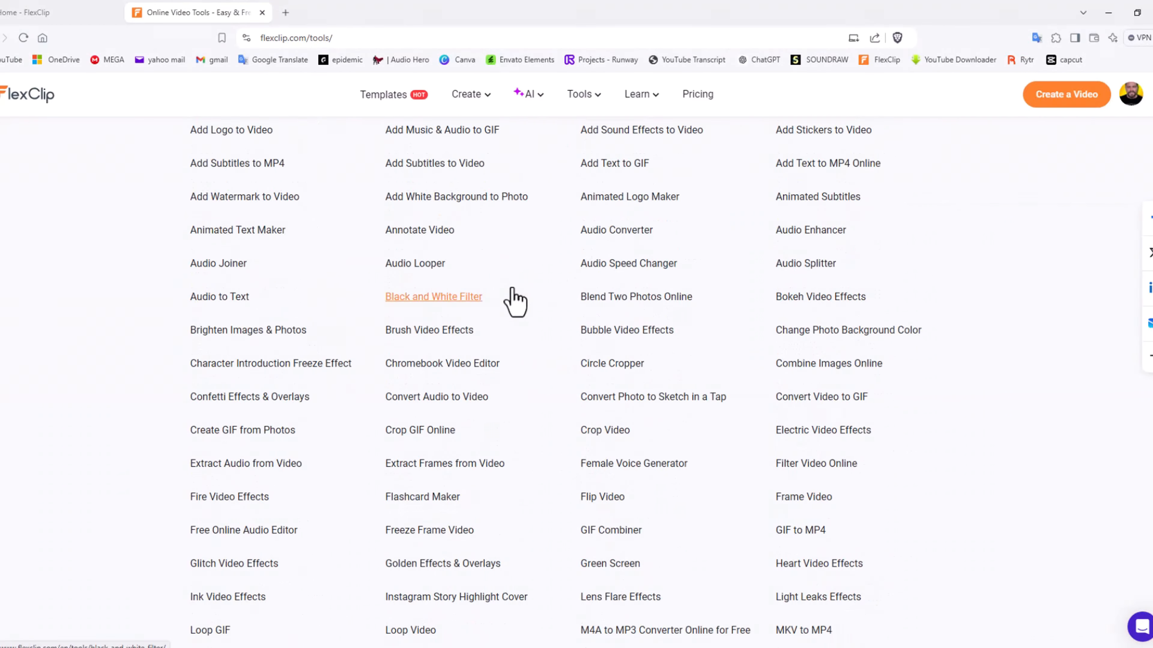
scroll(down, 3)
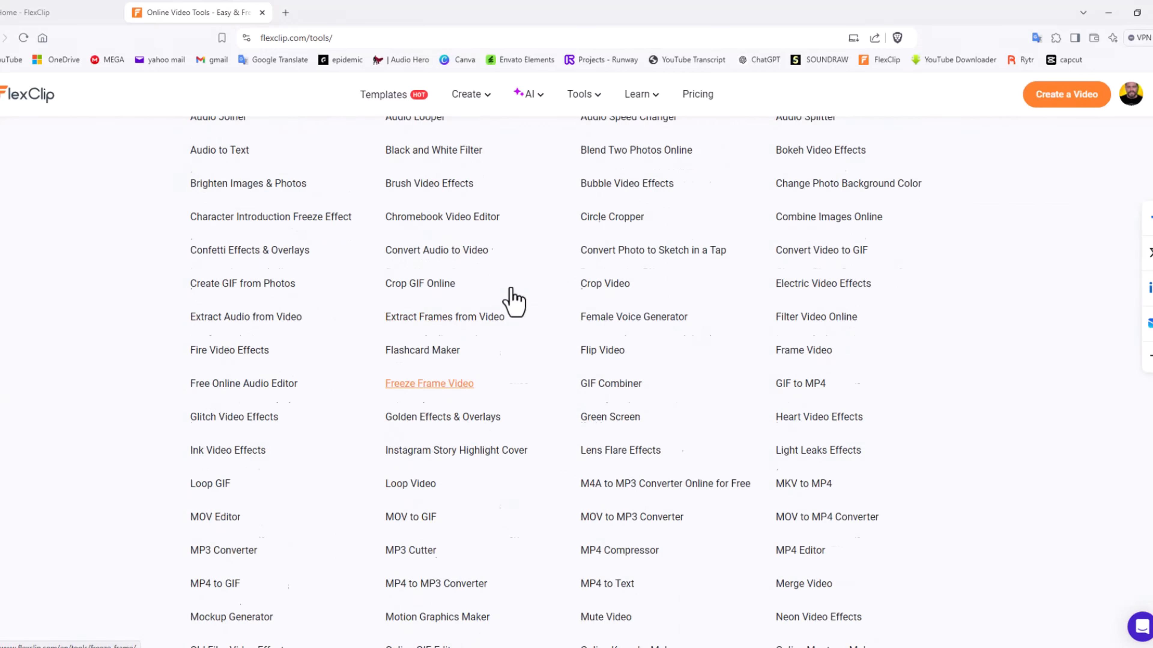
scroll(up, 3)
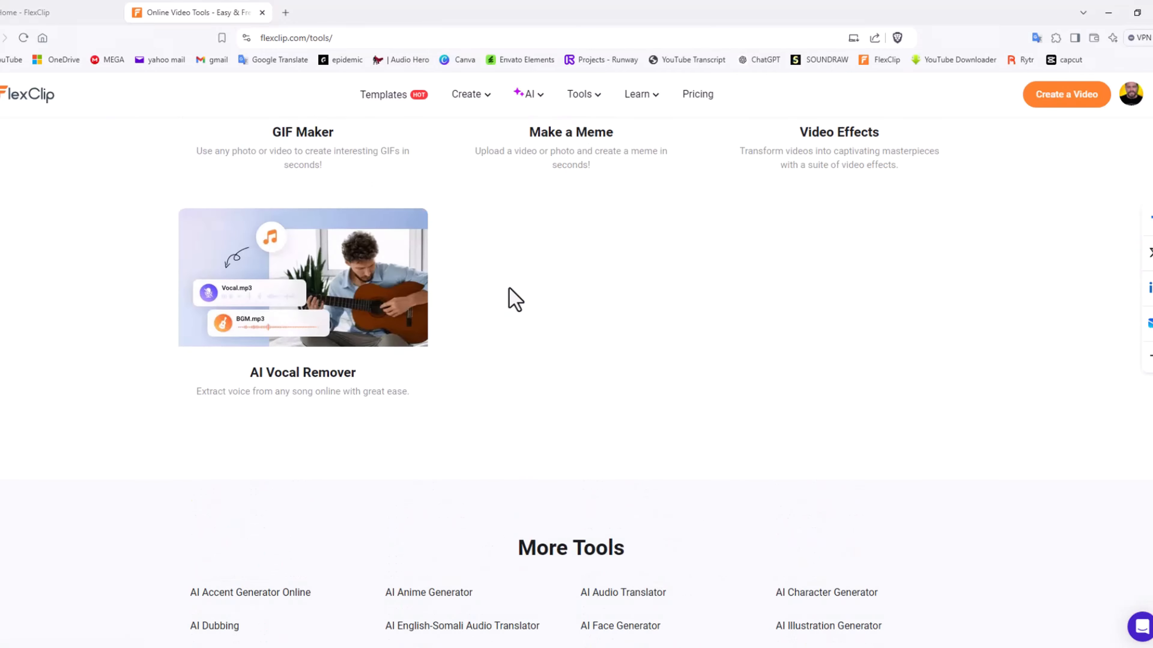
Step: Choose AI Vocal Remover from the AI menu and reach its Upload Audio section
click(527, 94)
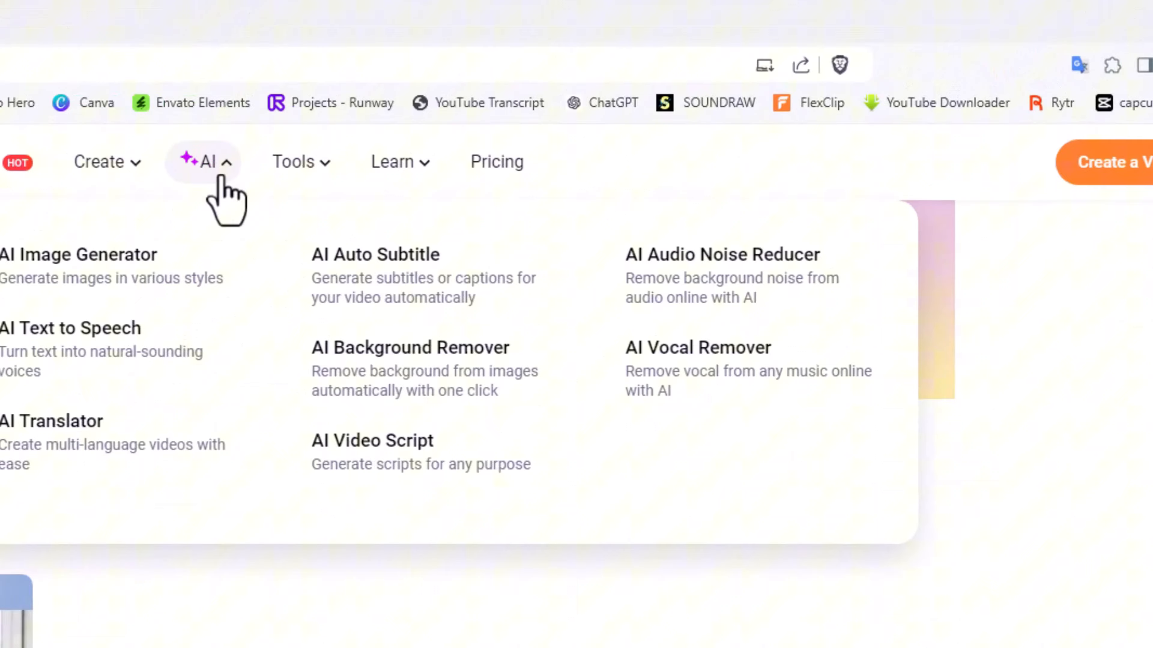
click(697, 347)
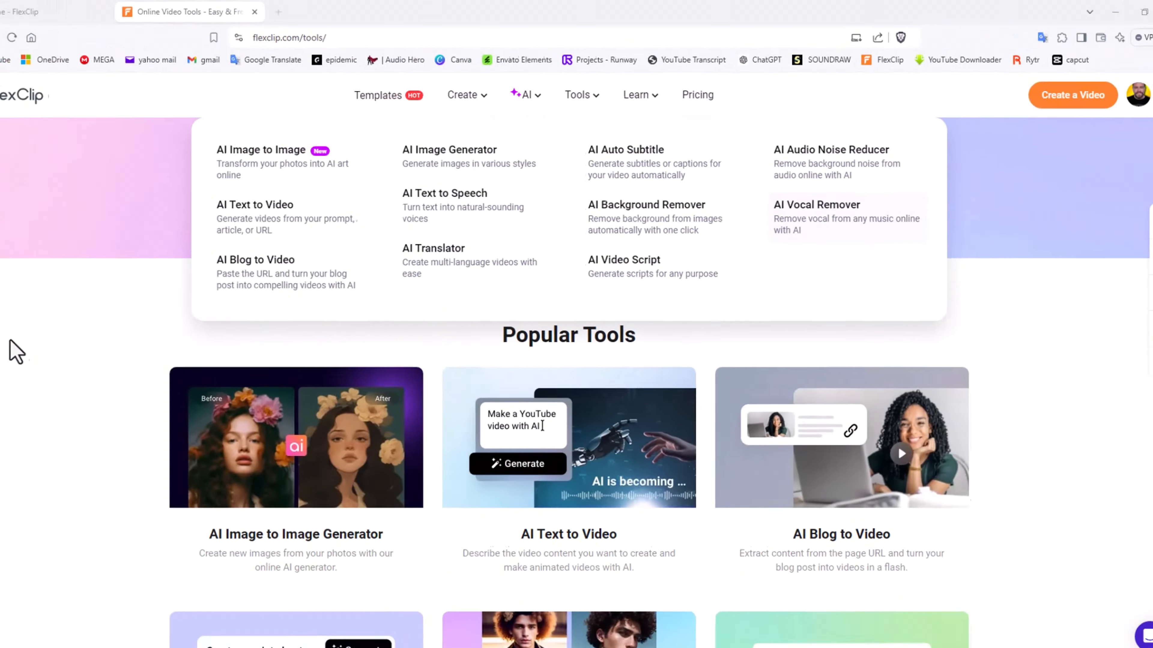
scroll(down, 3)
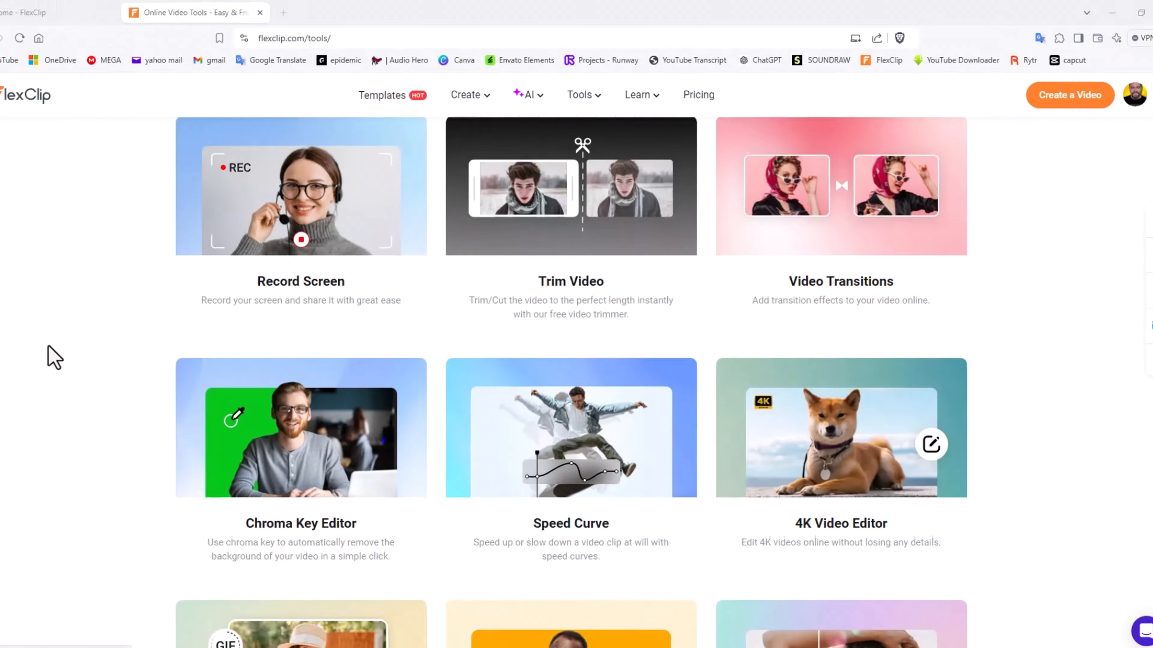
scroll(down, 3)
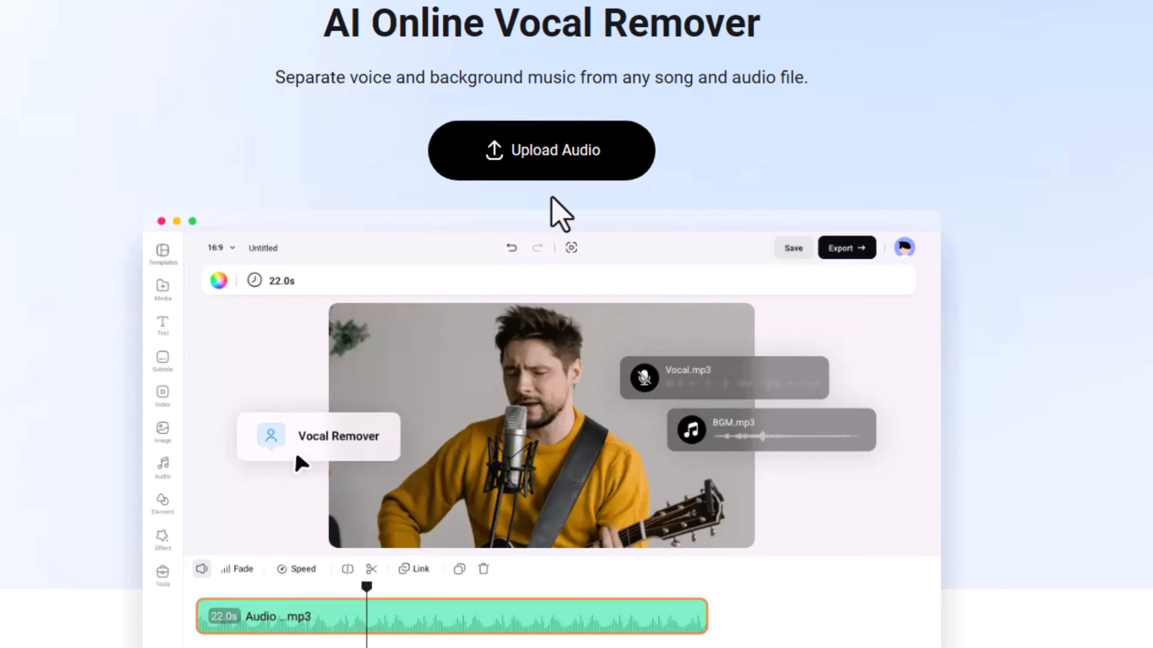
Step: Browse from Import Media and pick Shirley Bassey -Something-.mp4 on the Desktop
scroll(up, 3)
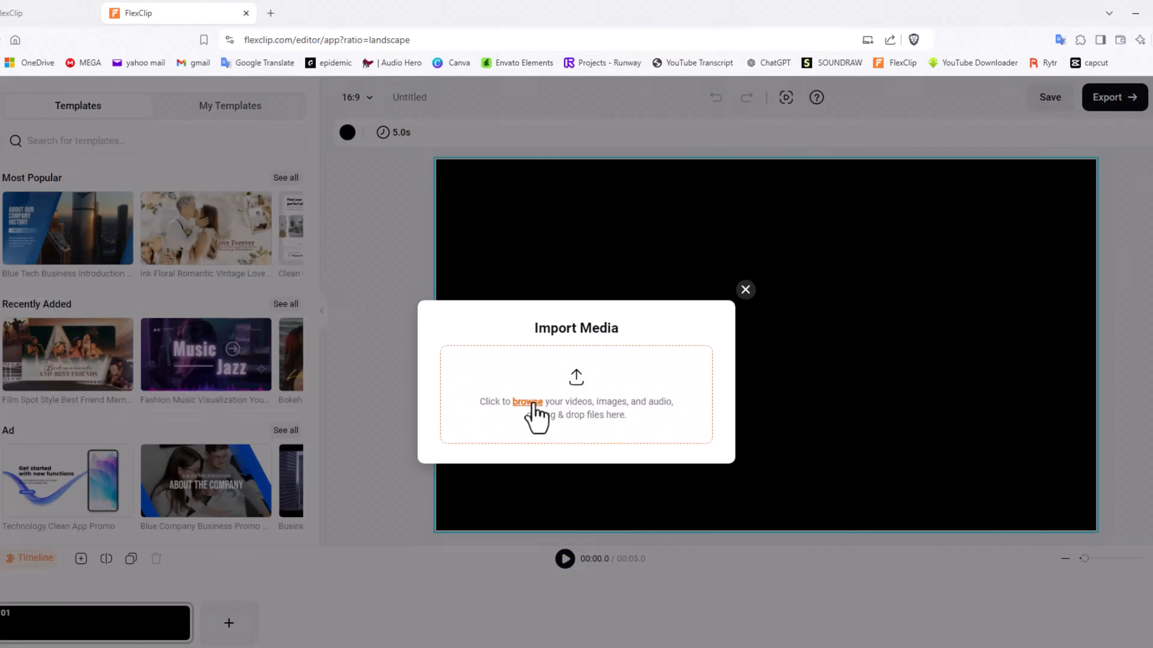
click(526, 403)
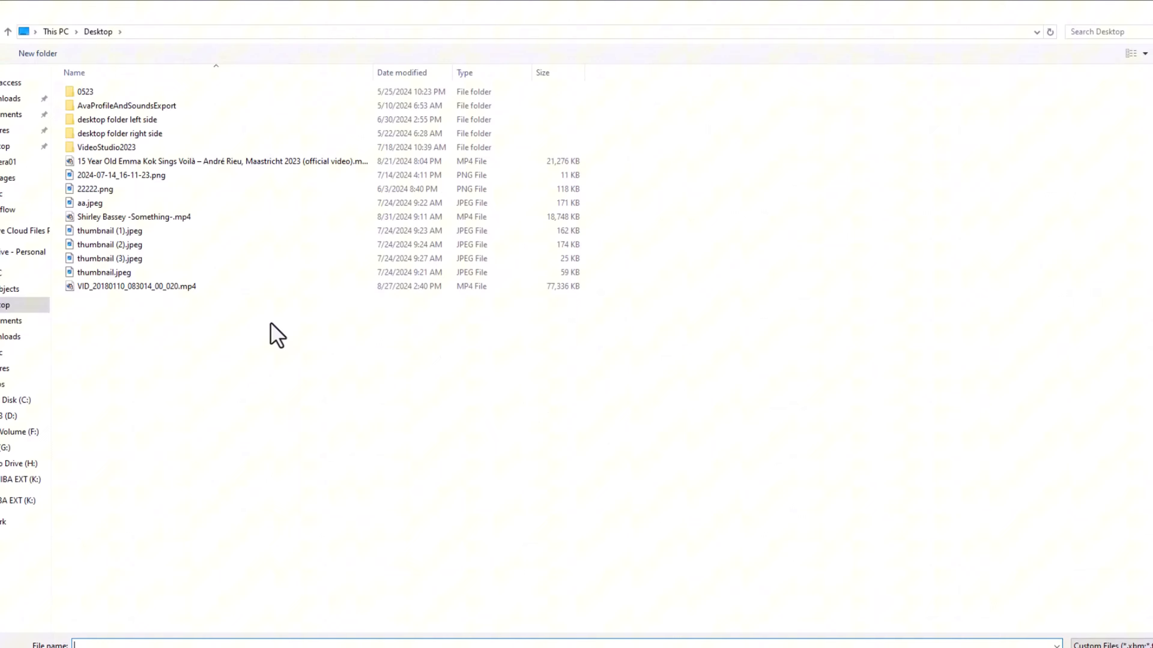
click(133, 216)
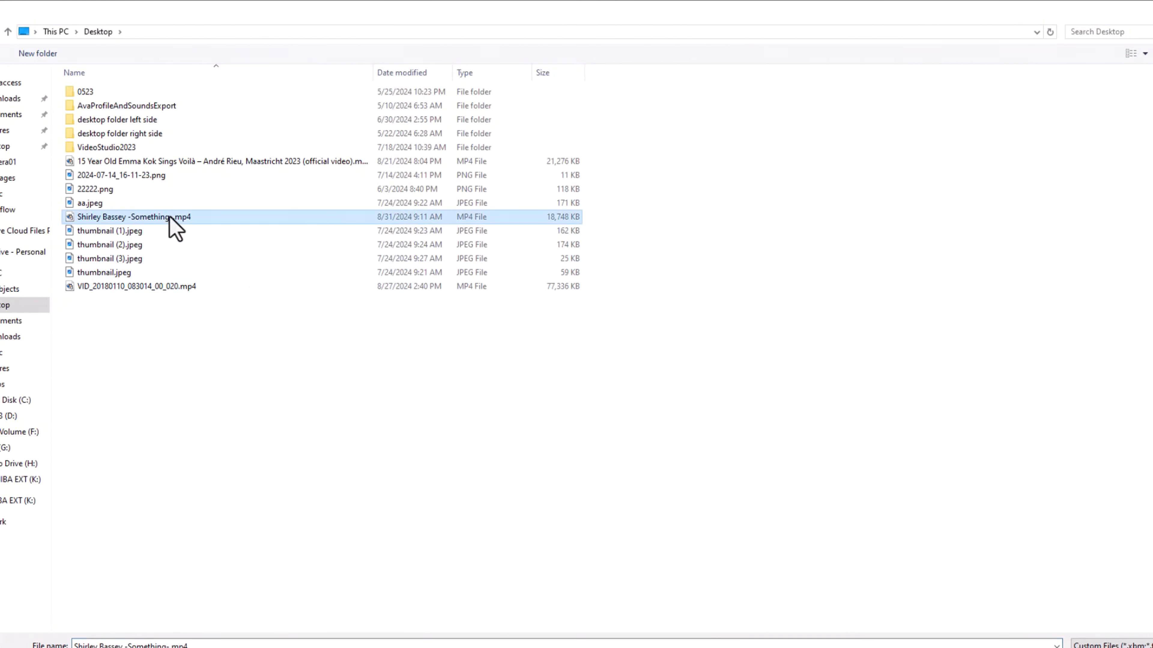
mouse_move(293, 379)
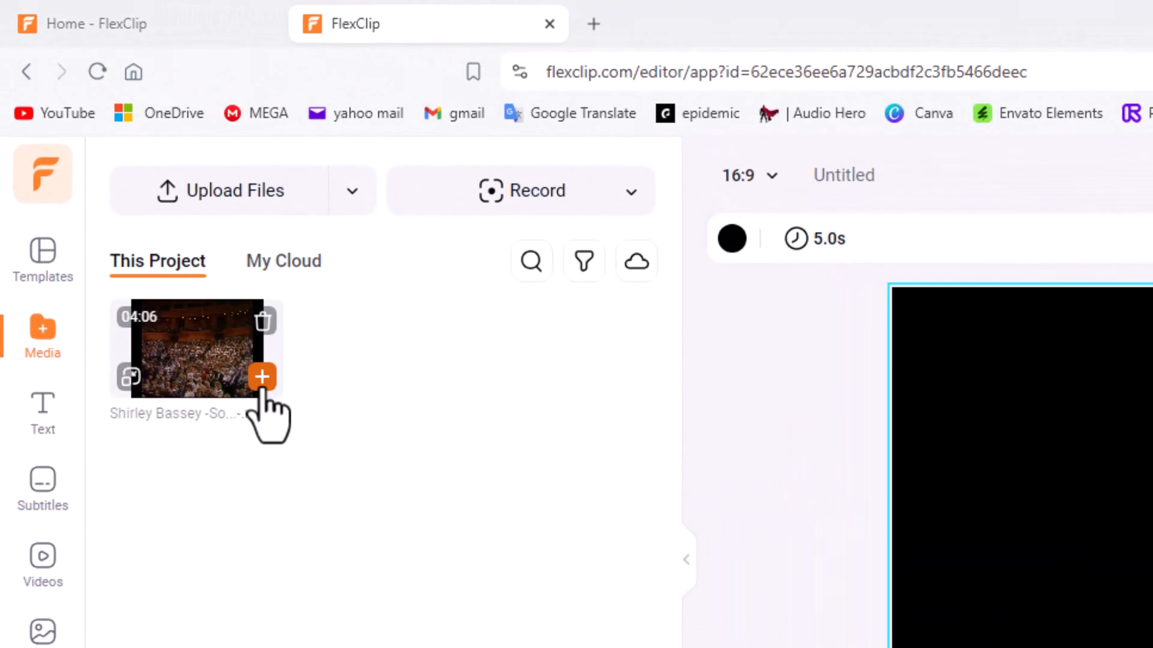
Step: Add the Shirley Bassey clip to the timeline and play it briefly from about 1:06
click(262, 377)
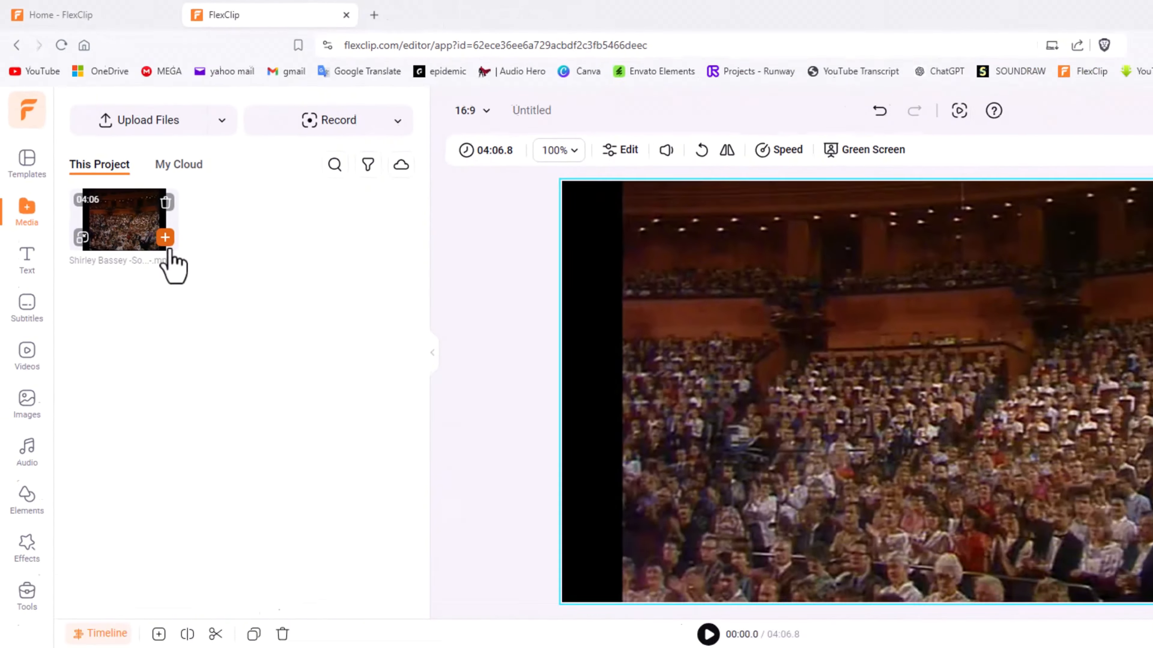
click(164, 237)
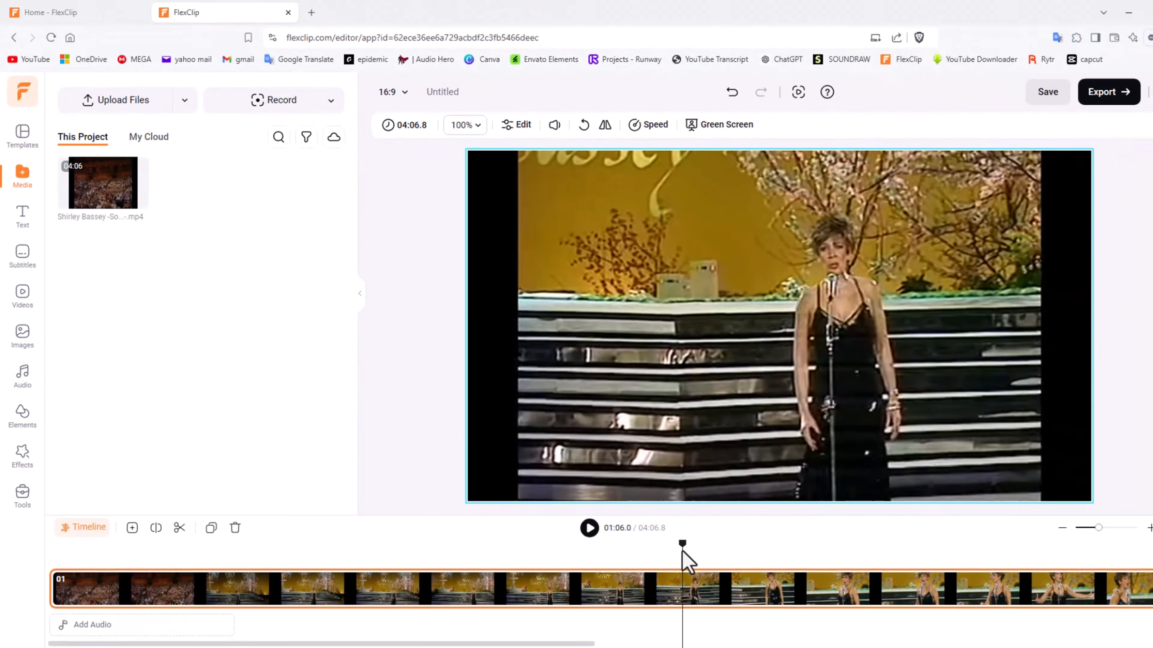
click(588, 528)
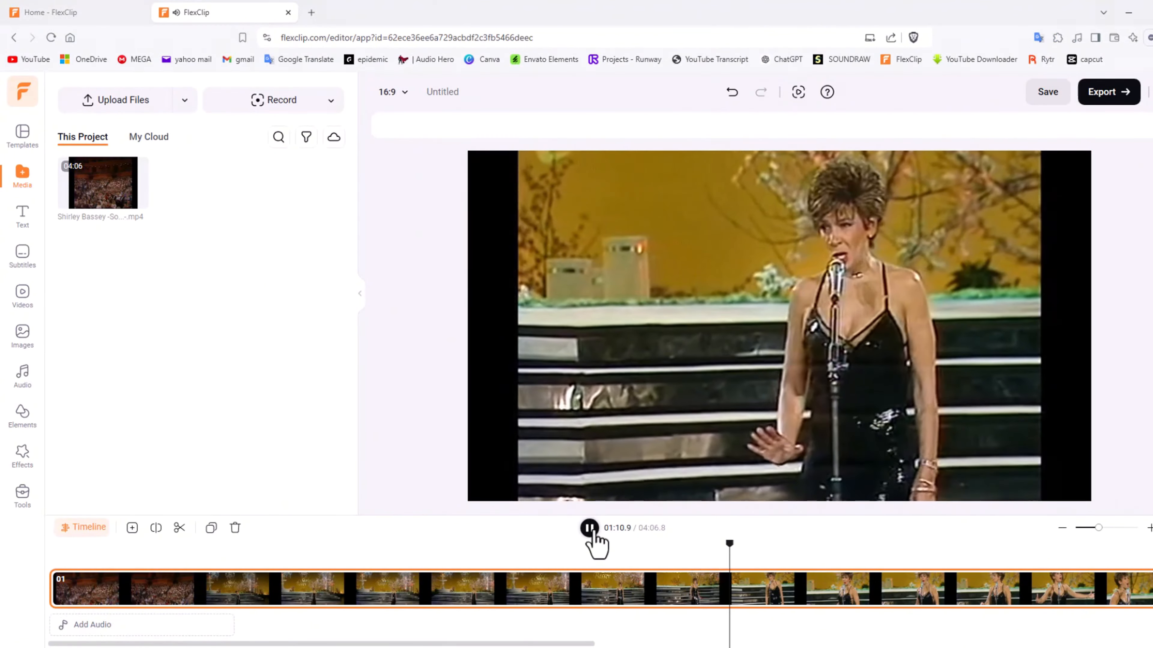
click(589, 528)
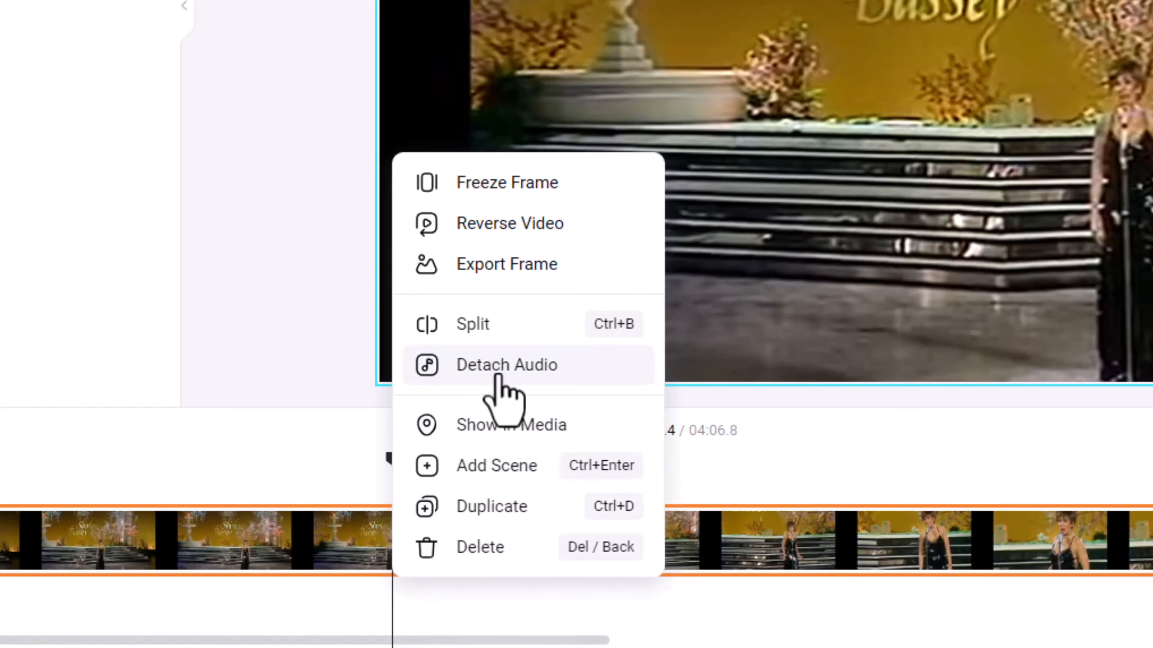
Step: Detach the clip's audio, save it as DetachAudio .wav, and select the new audio track
click(505, 366)
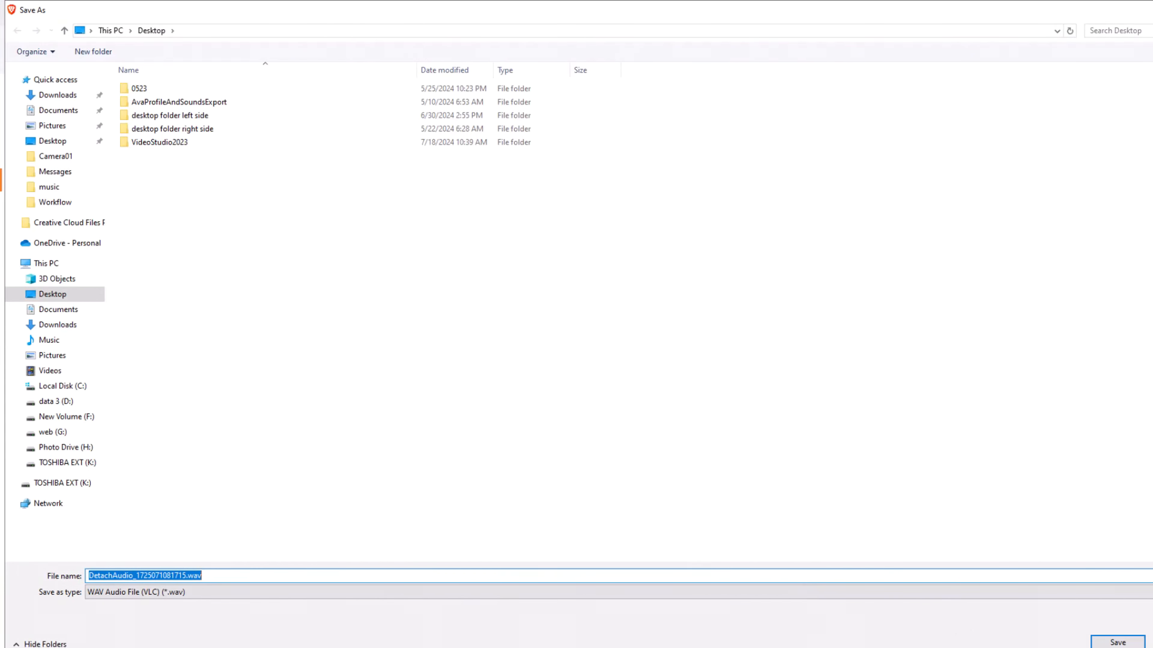
click(1116, 642)
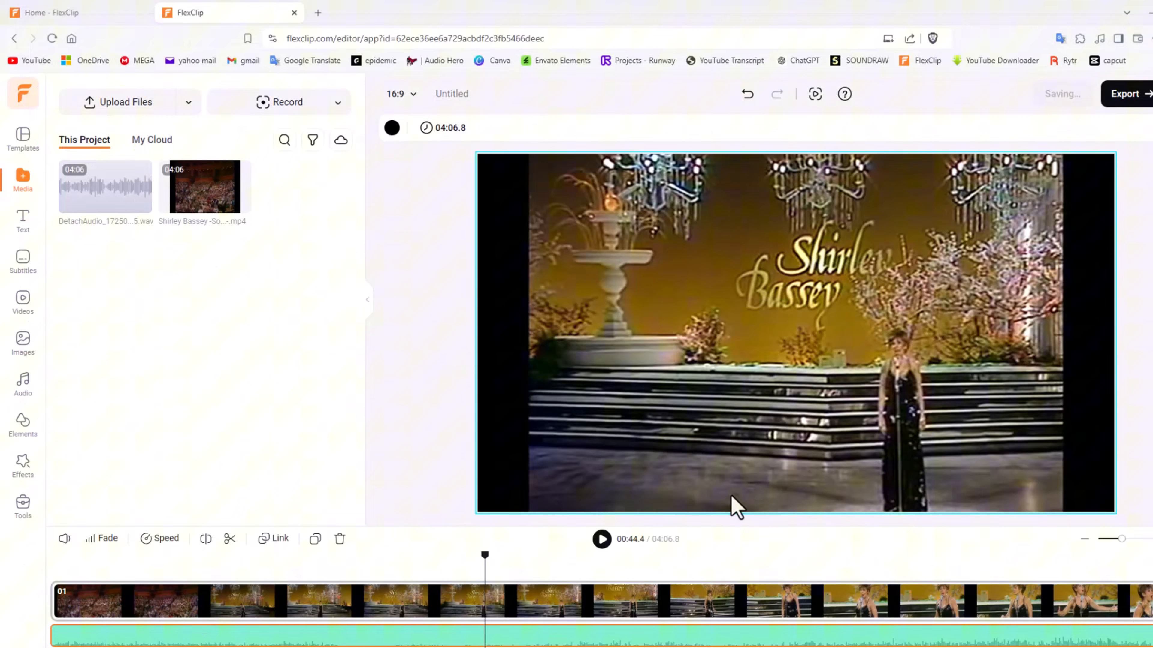
click(386, 439)
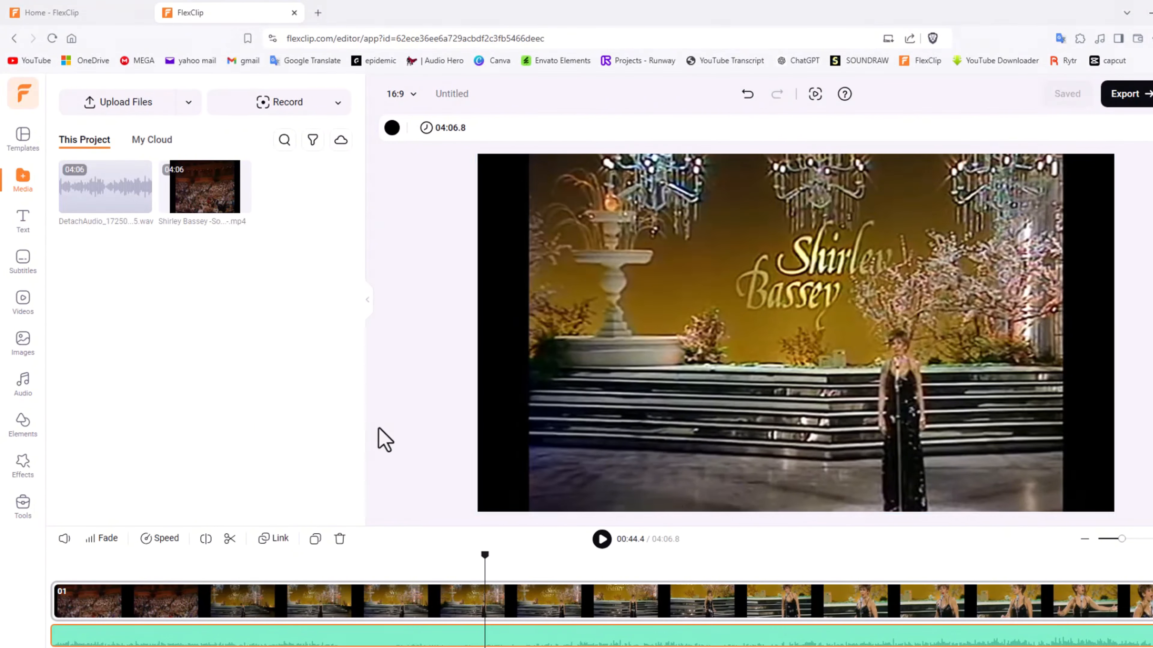
mouse_move(352, 472)
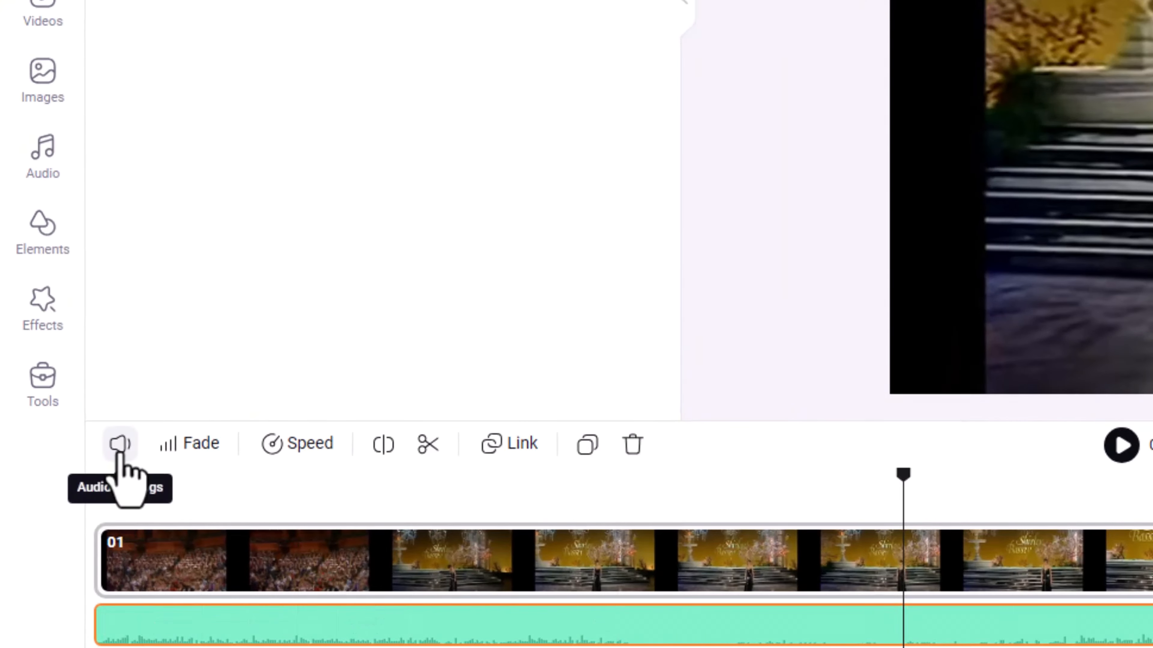
Step: Run Vocal Remover from Audio Settings to produce Vocal_DetachAudio and BGM files
click(119, 443)
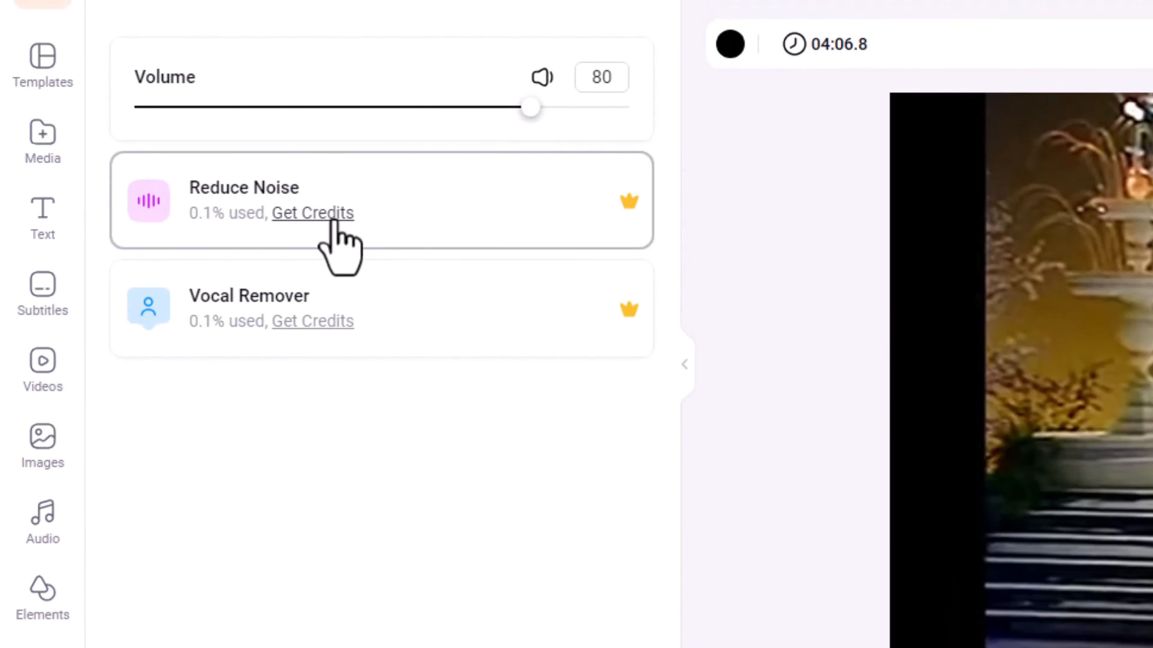
mouse_move(421, 400)
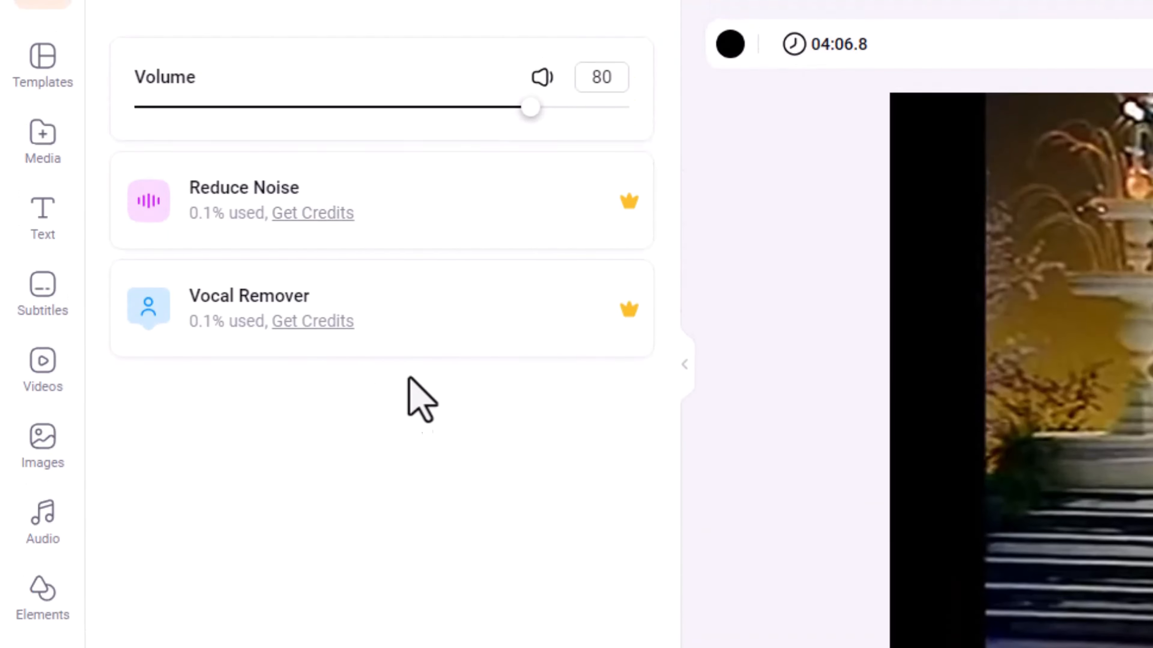
mouse_move(412, 345)
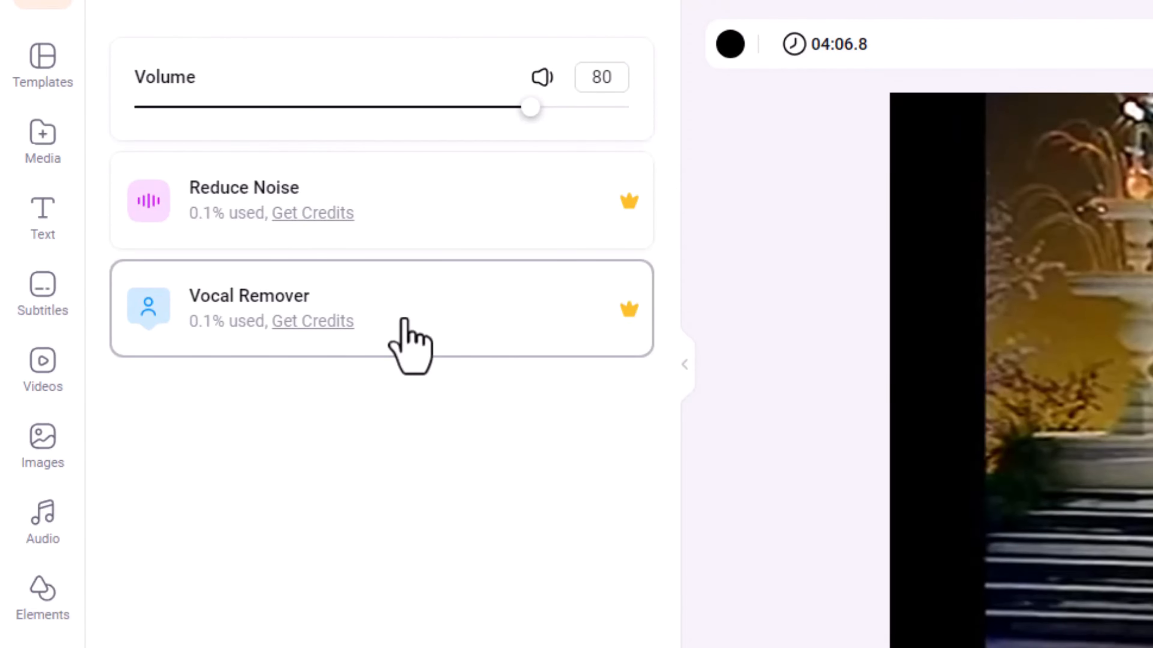
click(367, 307)
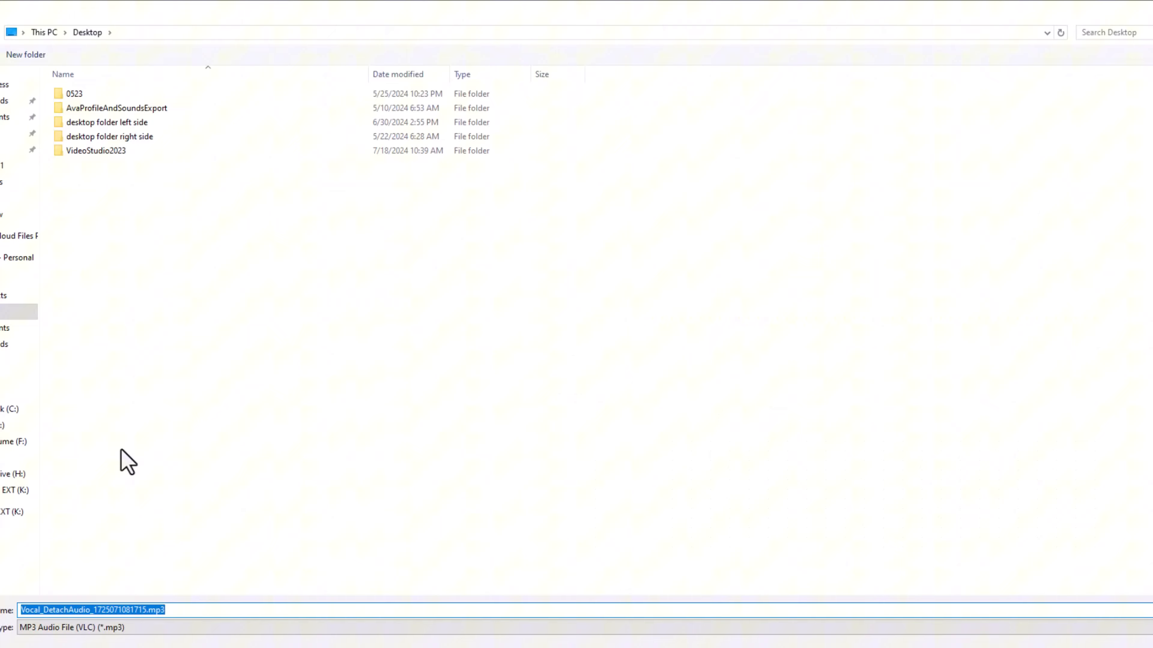
mouse_move(175, 451)
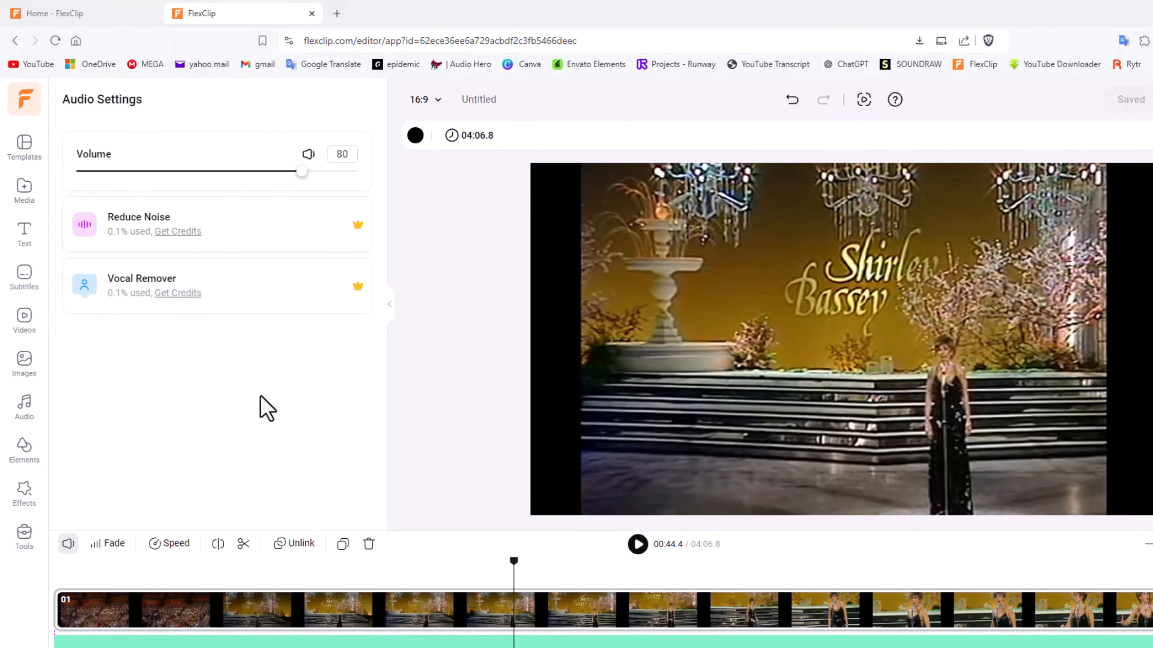
Step: In This Project media, preview BGM_DetachAudio and then Vocal_DetachAudio
click(24, 193)
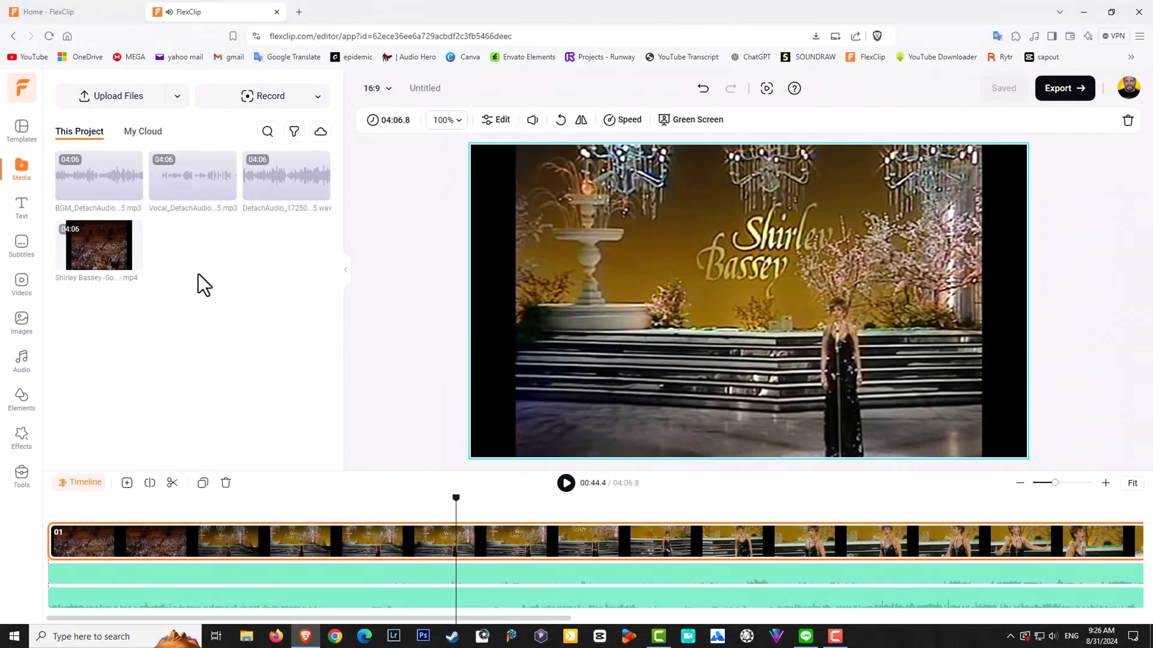
mouse_move(167, 253)
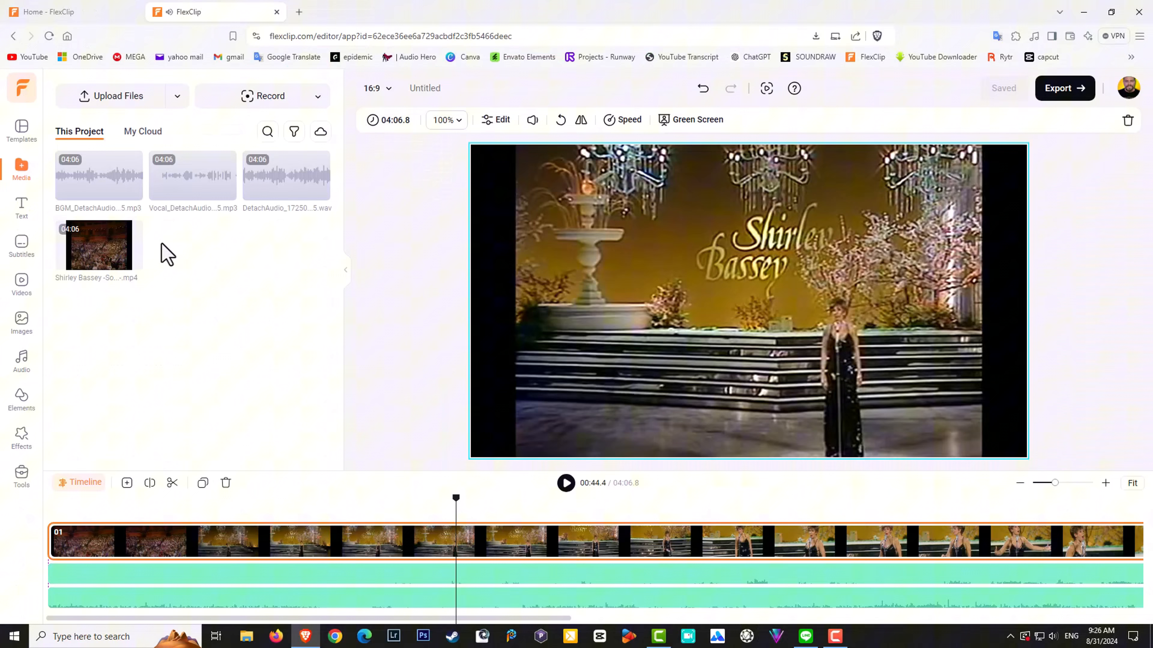
mouse_move(187, 287)
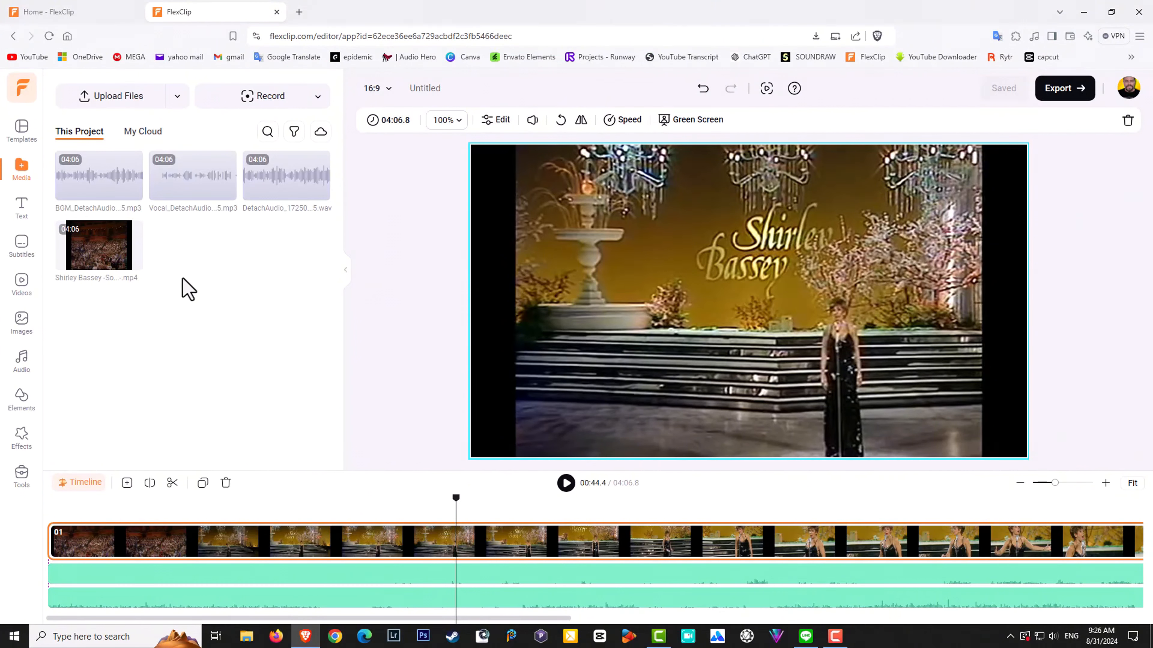
click(98, 174)
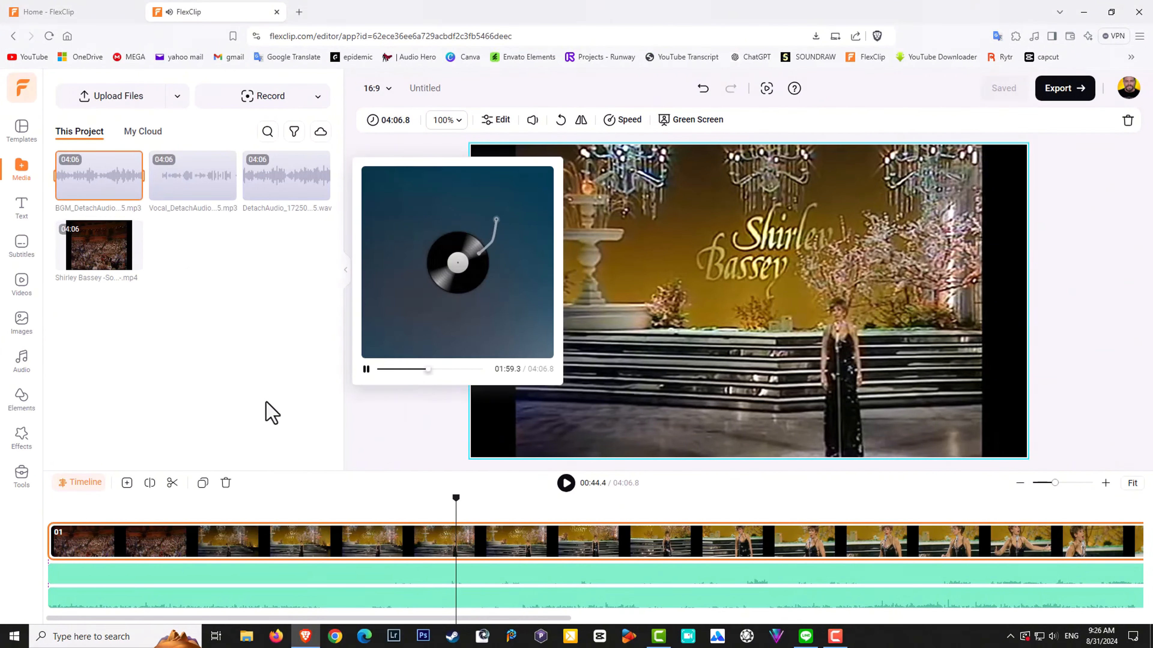
mouse_move(232, 406)
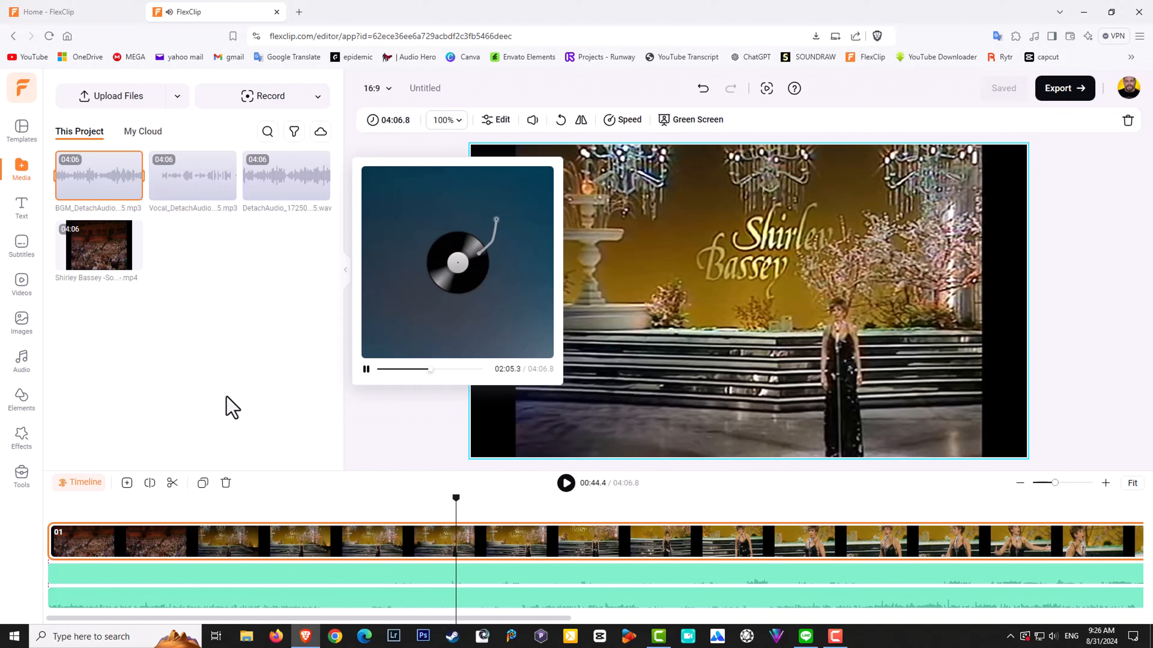
mouse_move(251, 389)
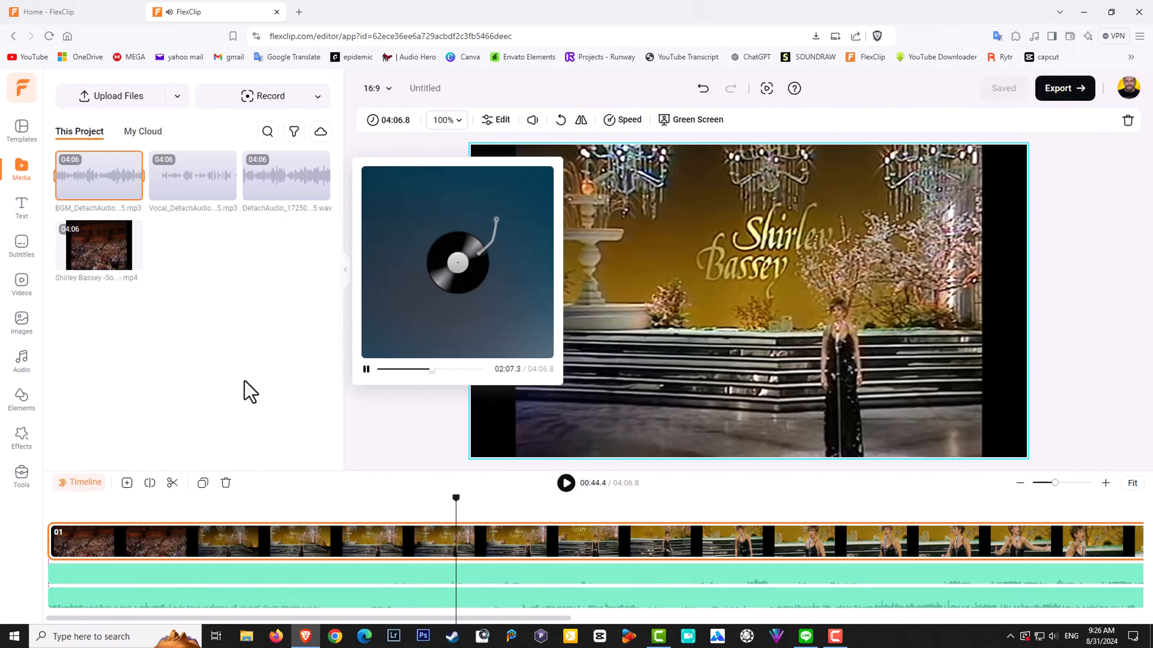
mouse_move(191, 177)
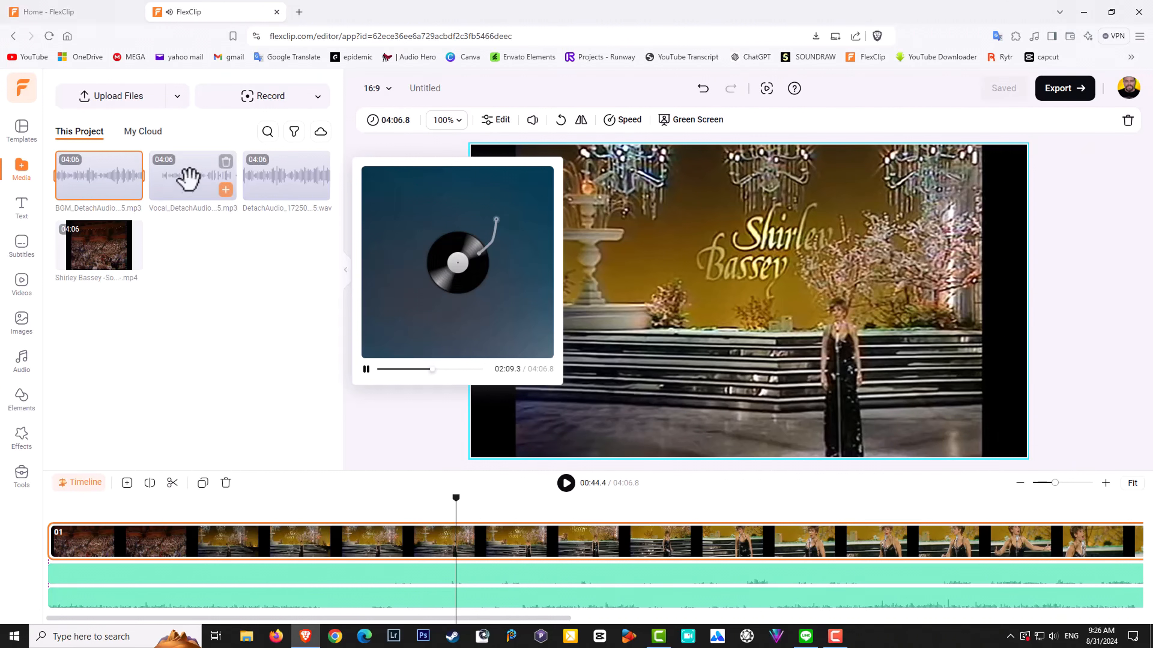
click(421, 370)
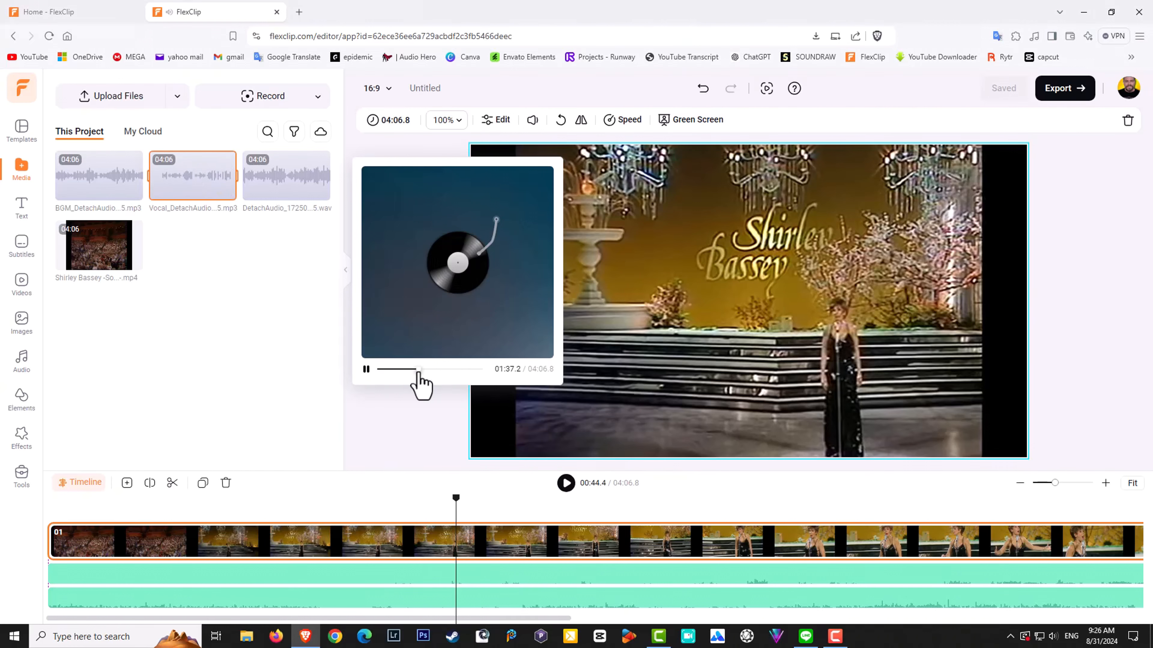
mouse_move(246, 410)
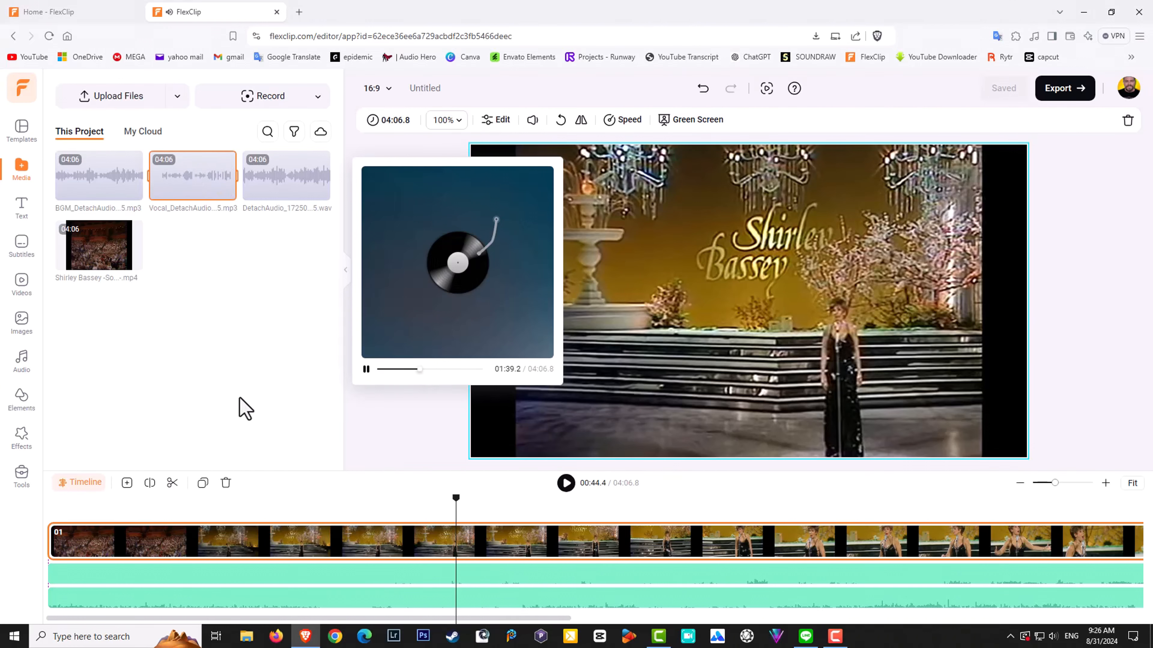